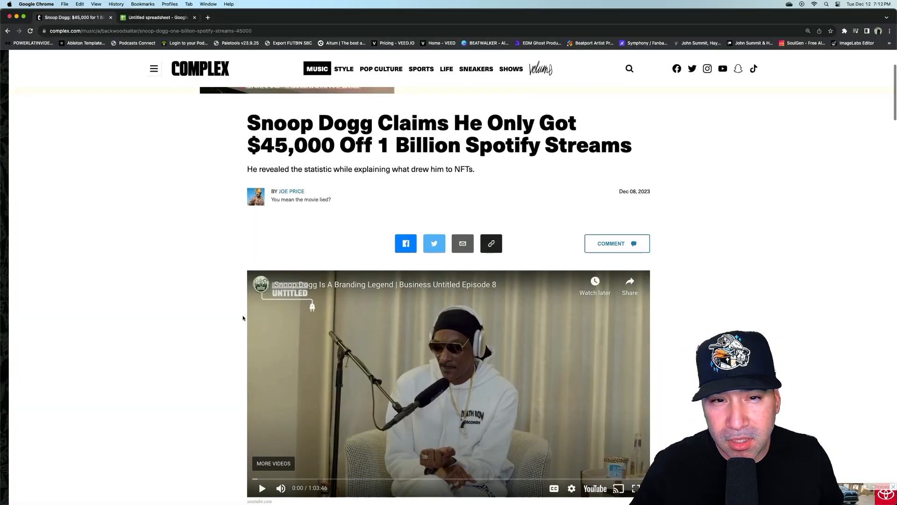
Step: Scroll through the Complex article to Snoop Dogg's Spotify payout passage
scroll(down, 3)
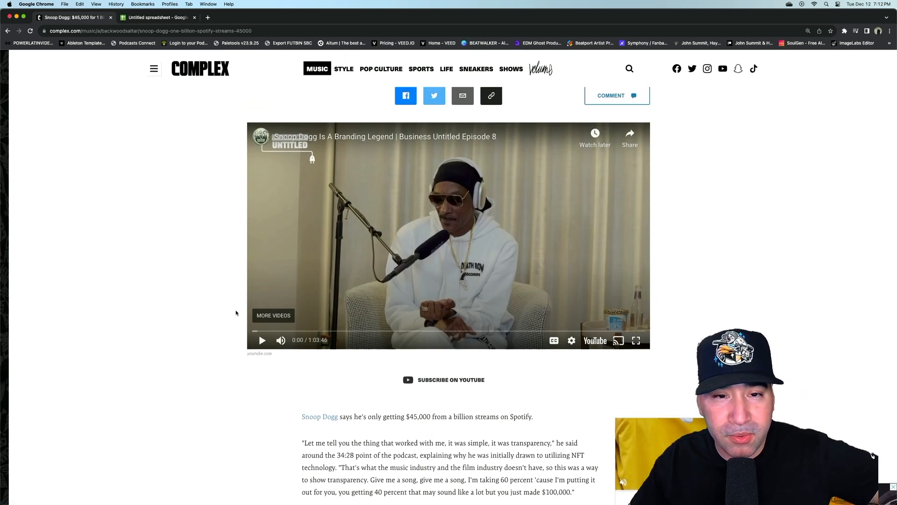
scroll(down, 3)
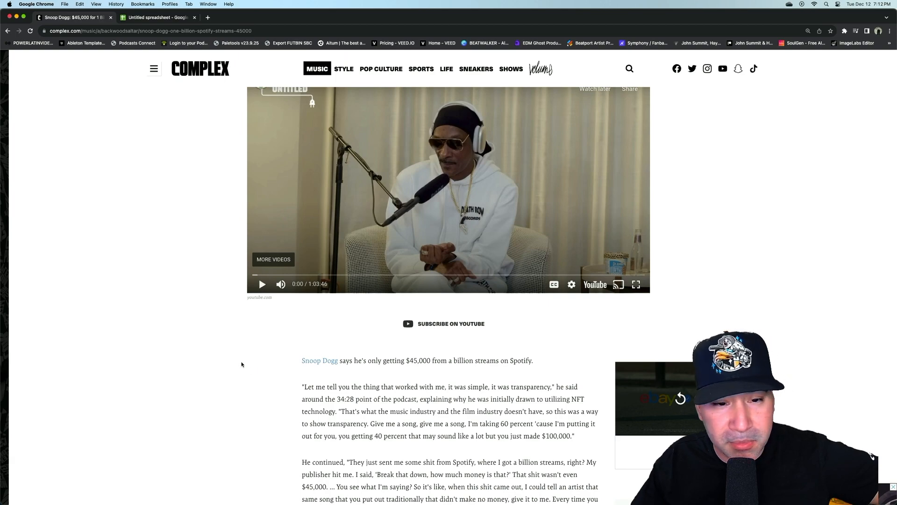
scroll(up, 3)
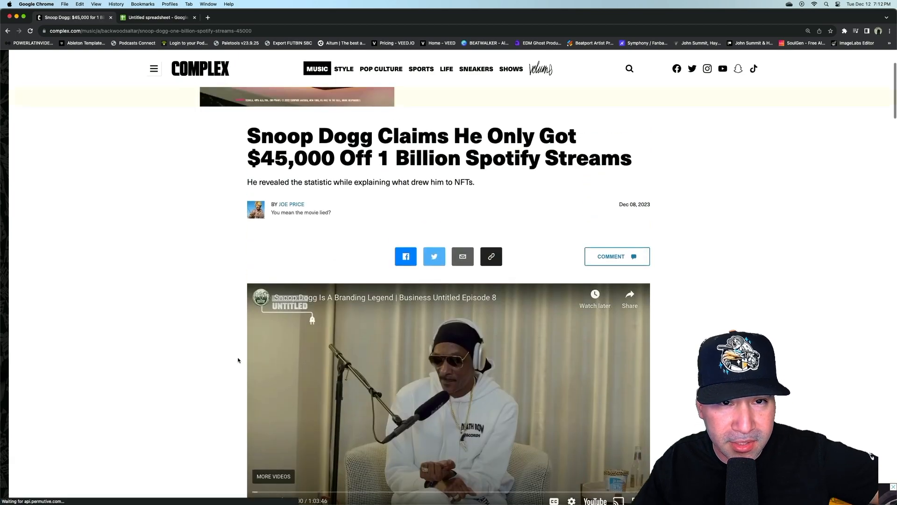
scroll(down, 3)
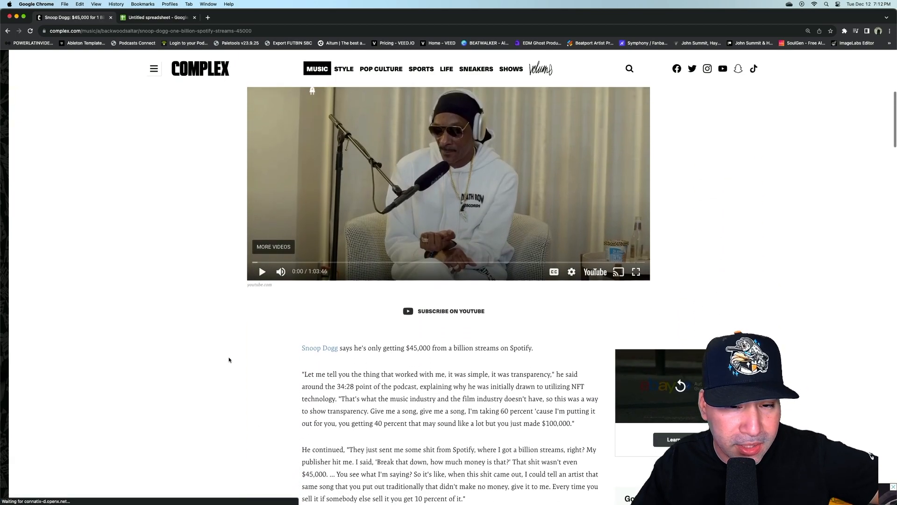
scroll(down, 3)
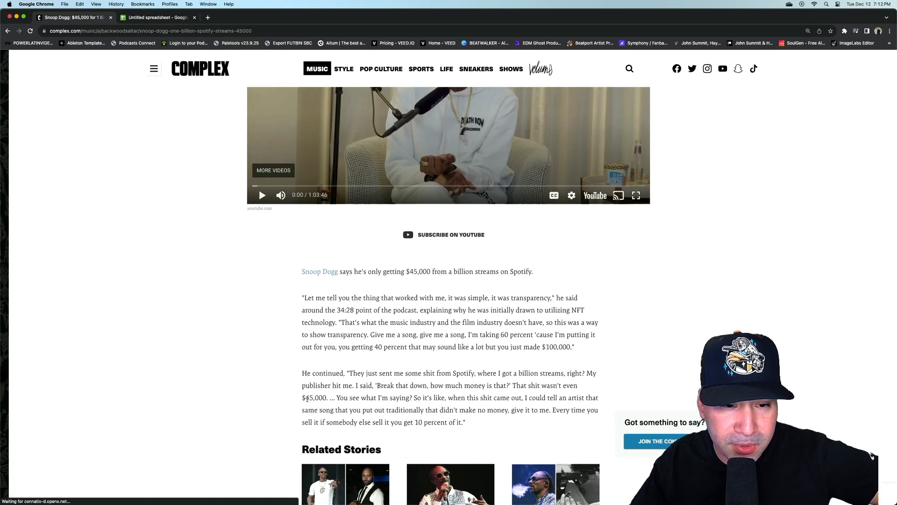
scroll(down, 3)
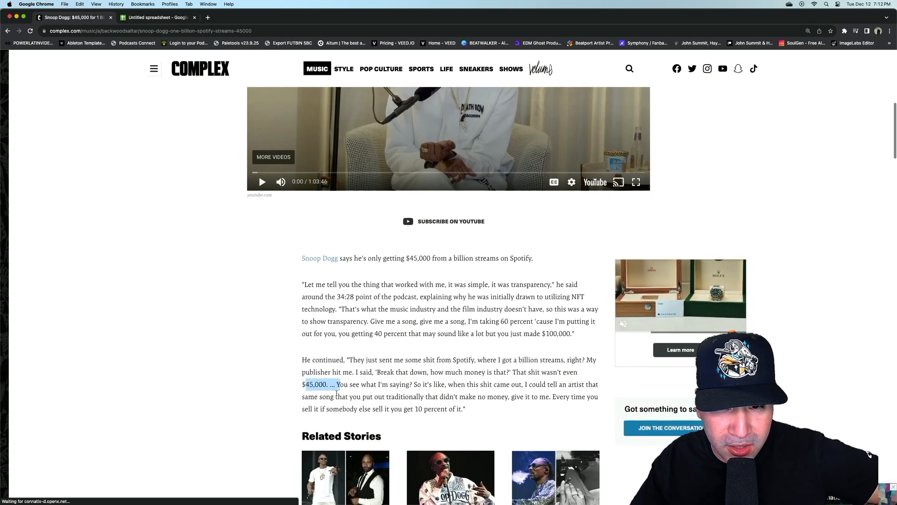
scroll(down, 3)
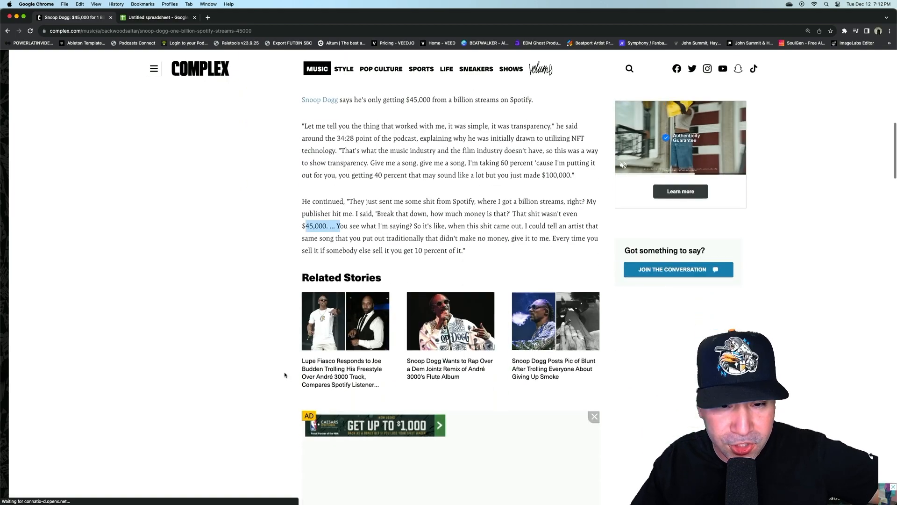
scroll(up, 3)
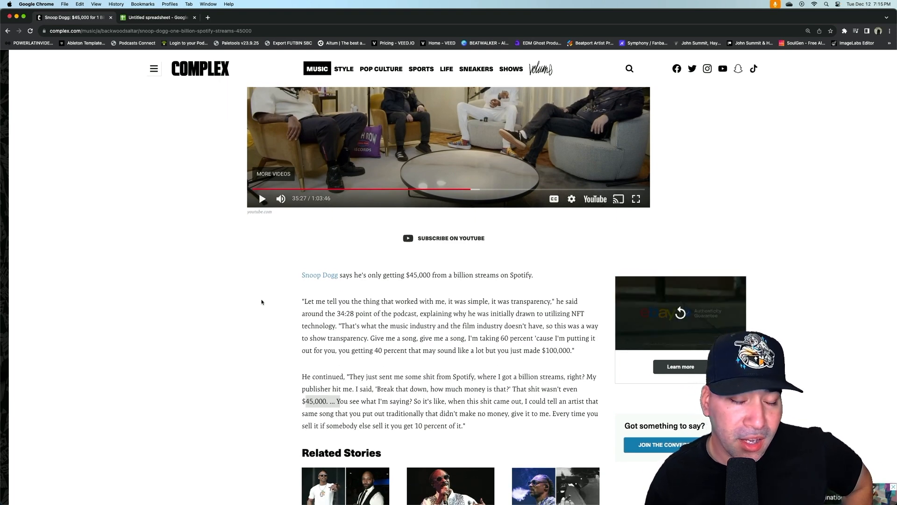
scroll(down, 3)
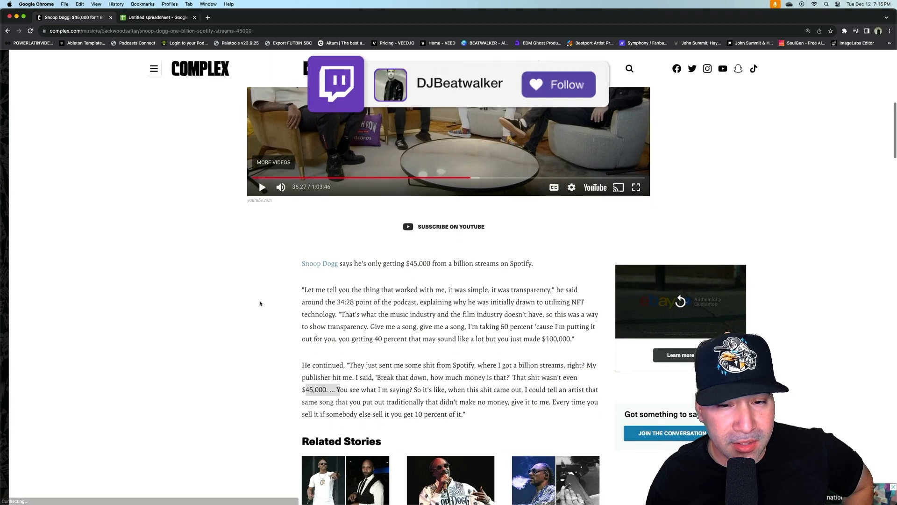
Step: Highlight the $45,000-per-billion-streams quote and switch to the Untitled royalty spreadsheet
click(558, 84)
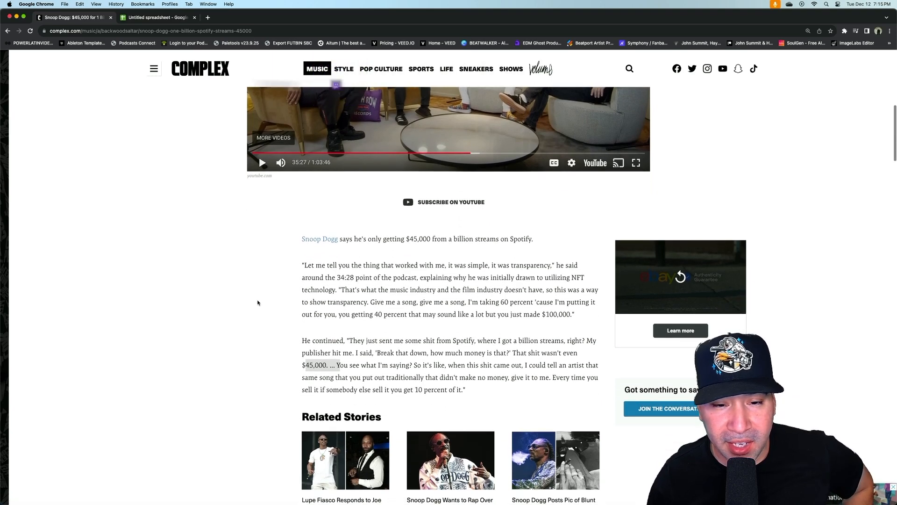
scroll(down, 3)
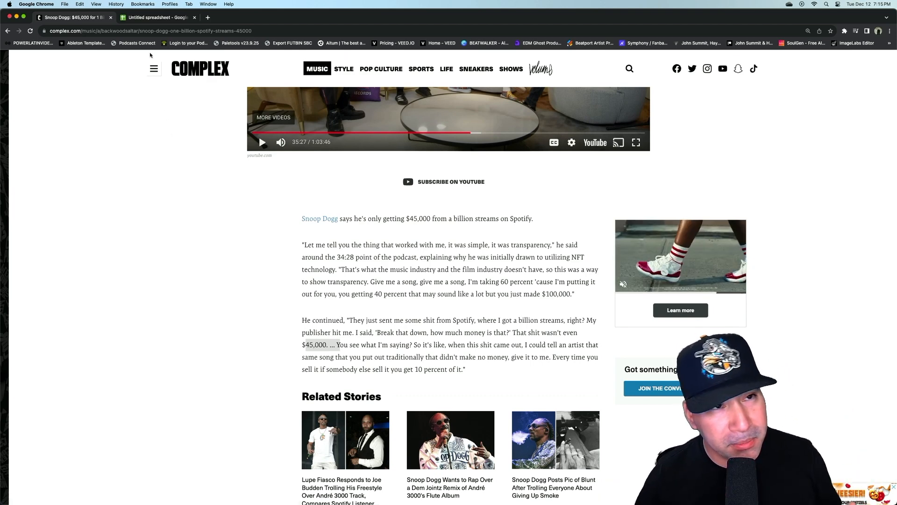
click(159, 18)
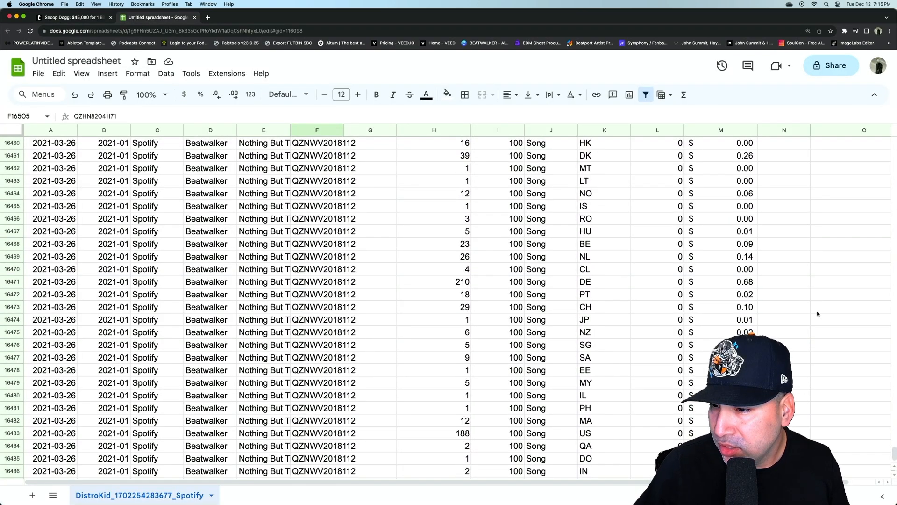
scroll(up, 3)
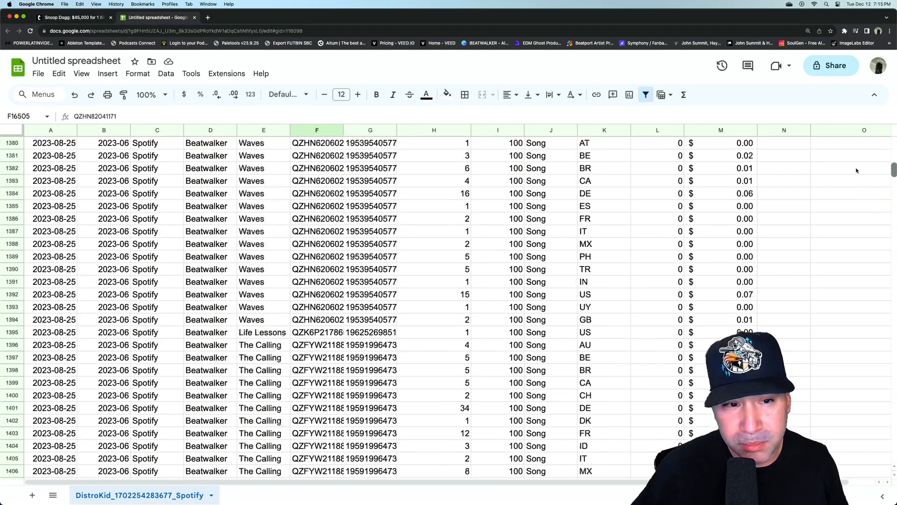
scroll(up, 3)
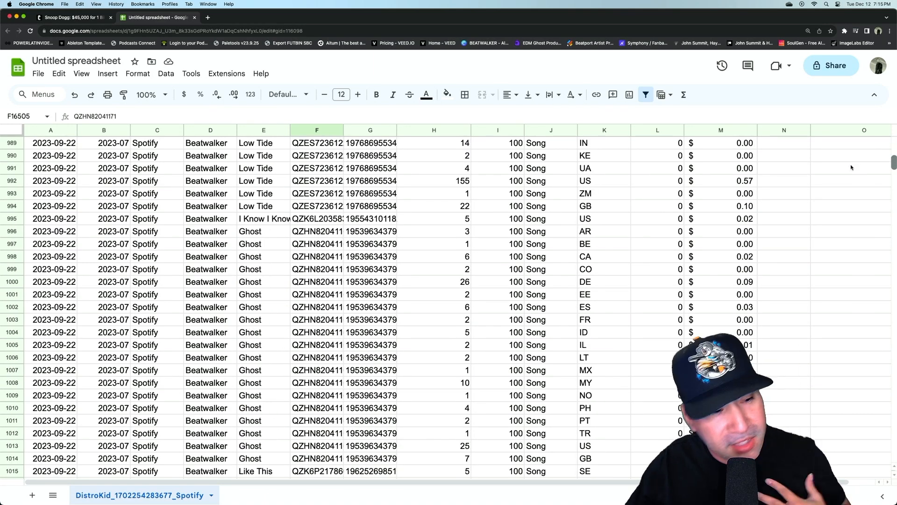
scroll(up, 3)
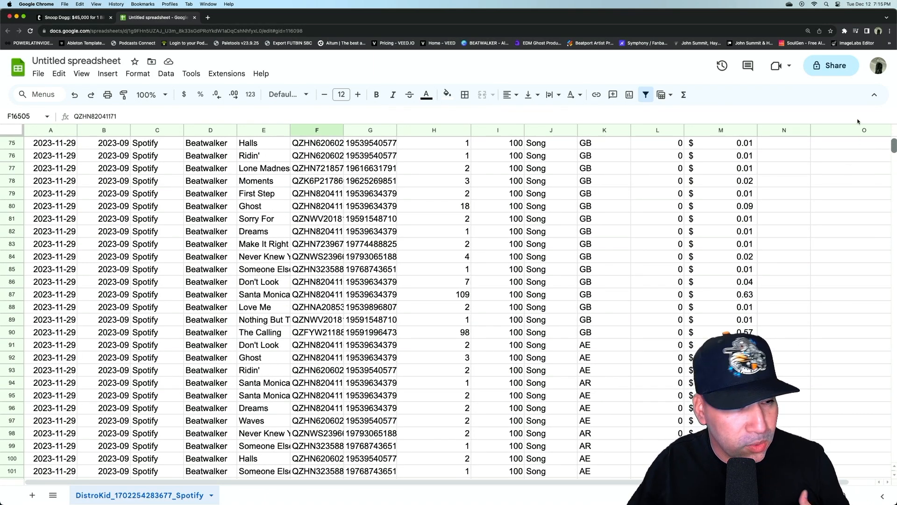
scroll(up, 3)
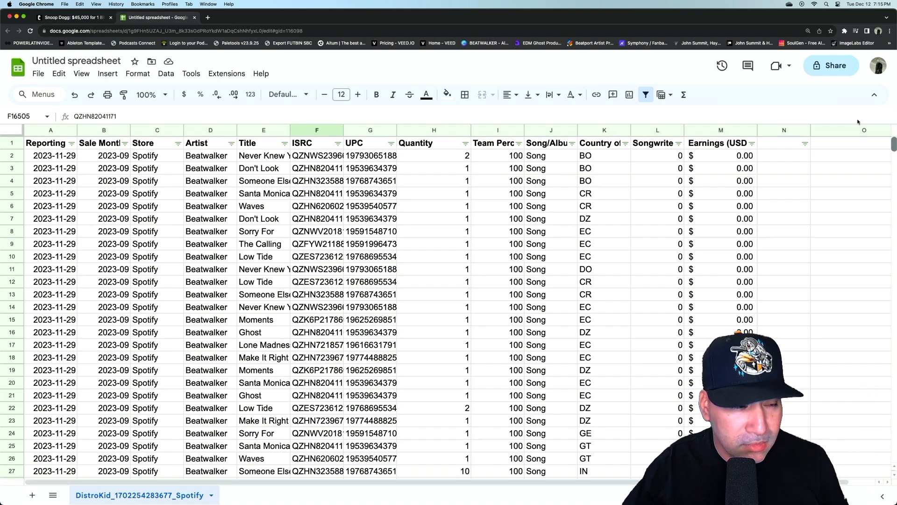
scroll(down, 3)
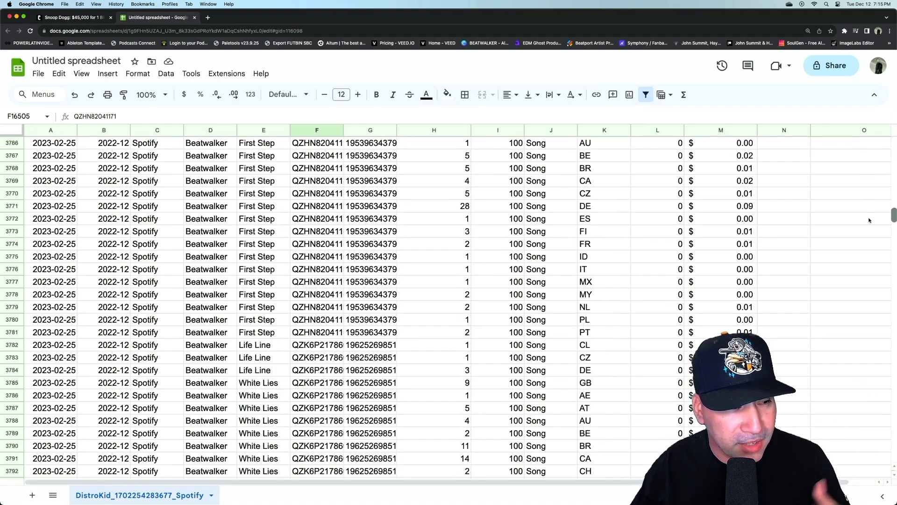
scroll(up, 3)
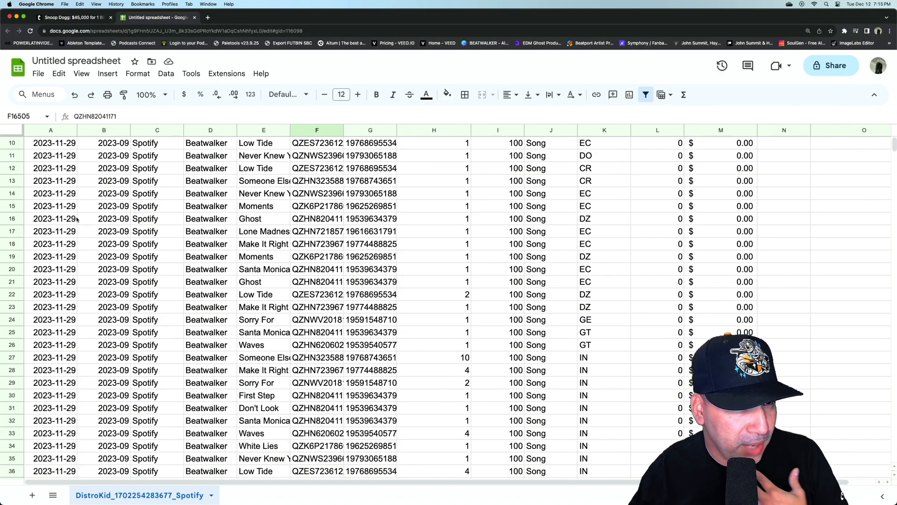
scroll(up, 3)
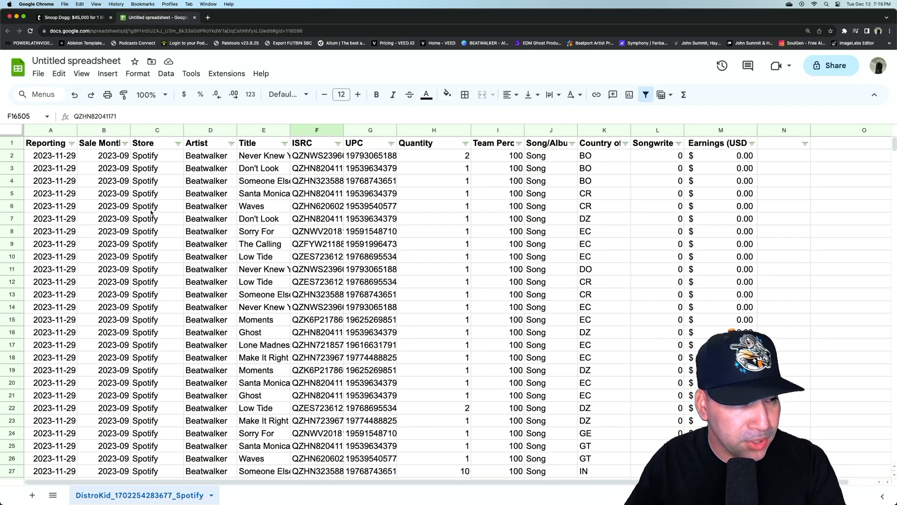
scroll(down, 3)
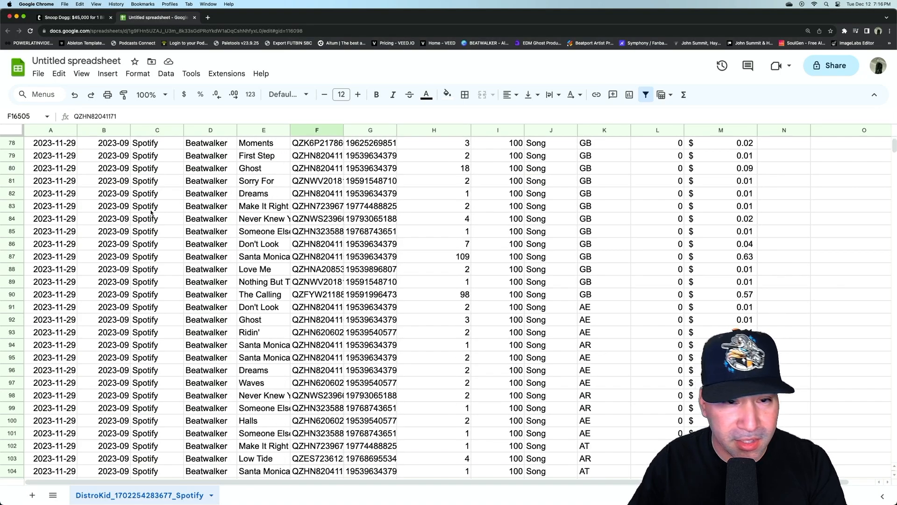
scroll(down, 3)
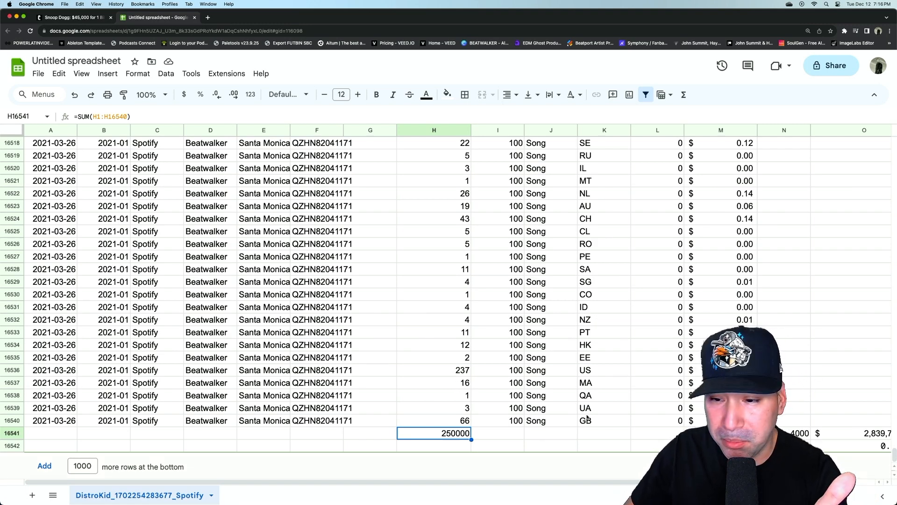
scroll(right, 3)
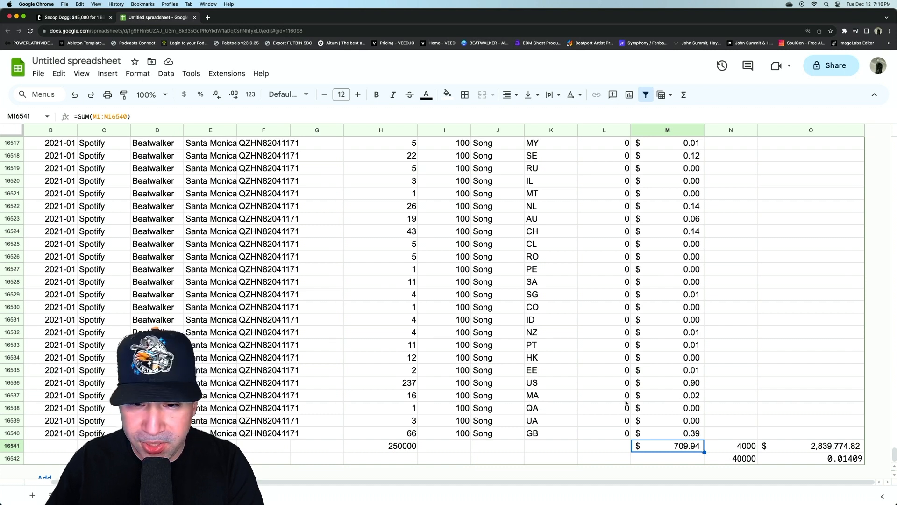
click(380, 383)
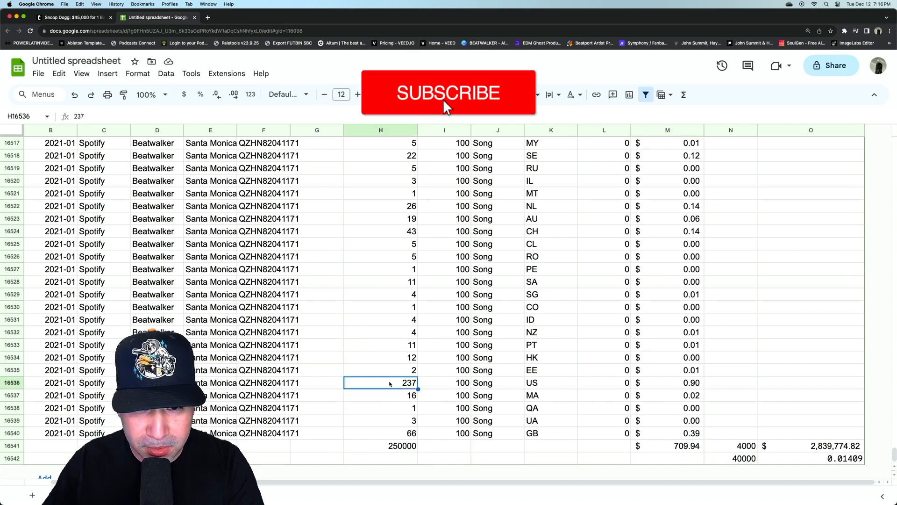
click(668, 382)
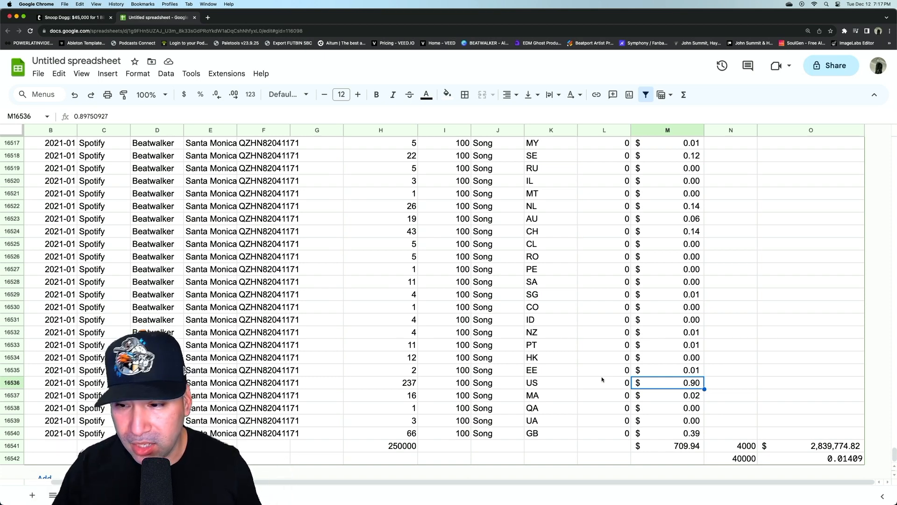
click(668, 445)
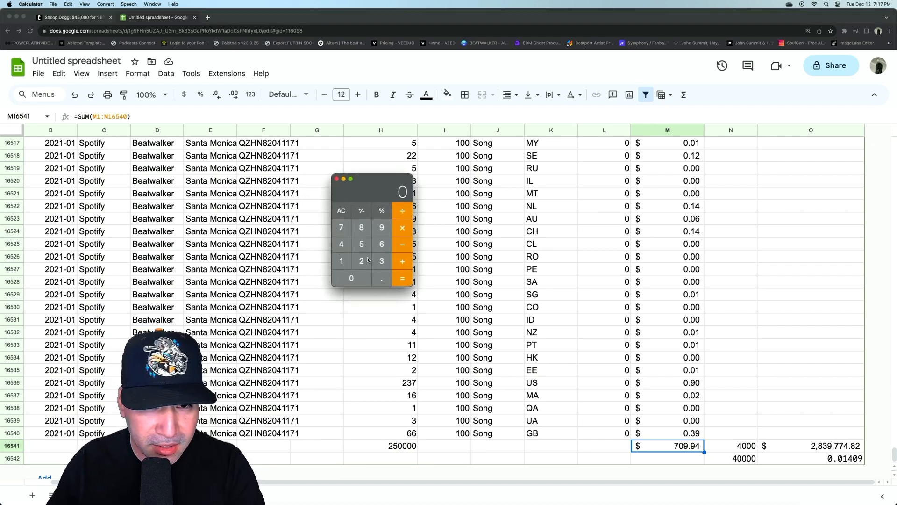
Step: Compute 1,000,000,000 ÷ 250,000 in Calculator to get the 4000 multiplier
click(342, 261)
text(4000)
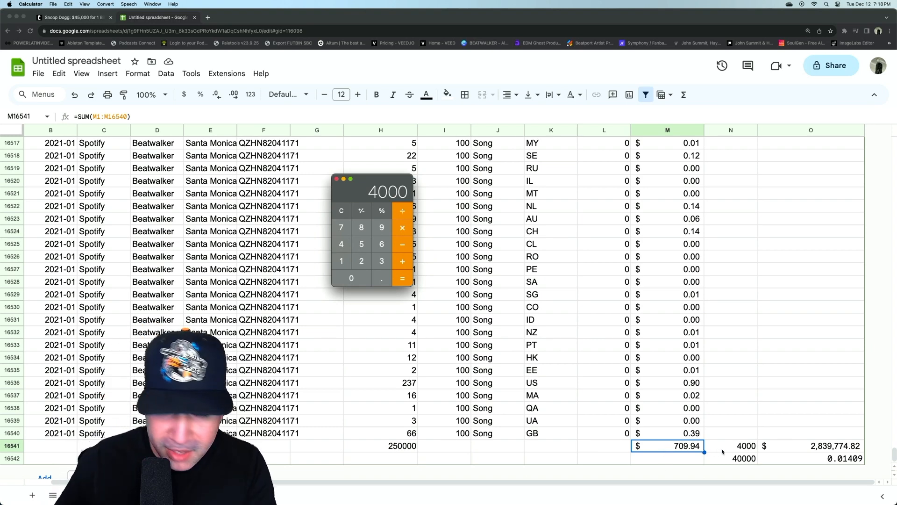
click(811, 446)
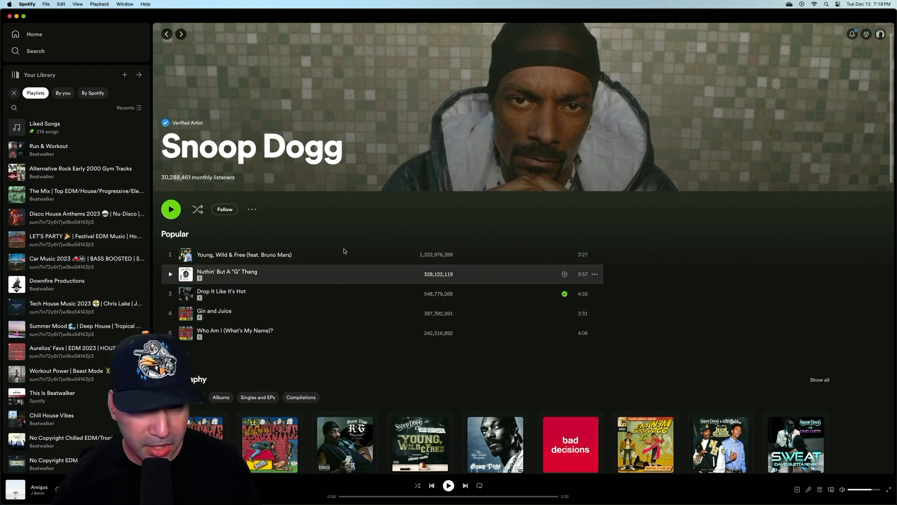
mouse_move(328, 255)
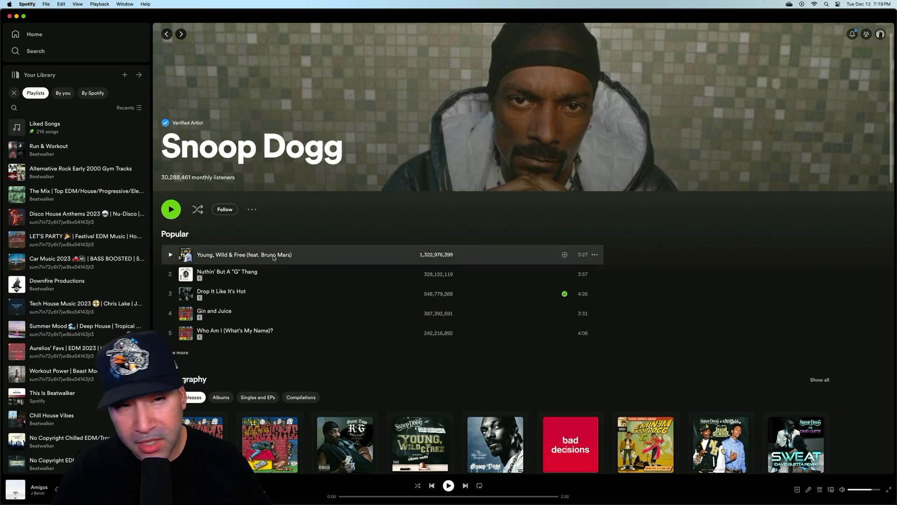
mouse_move(323, 236)
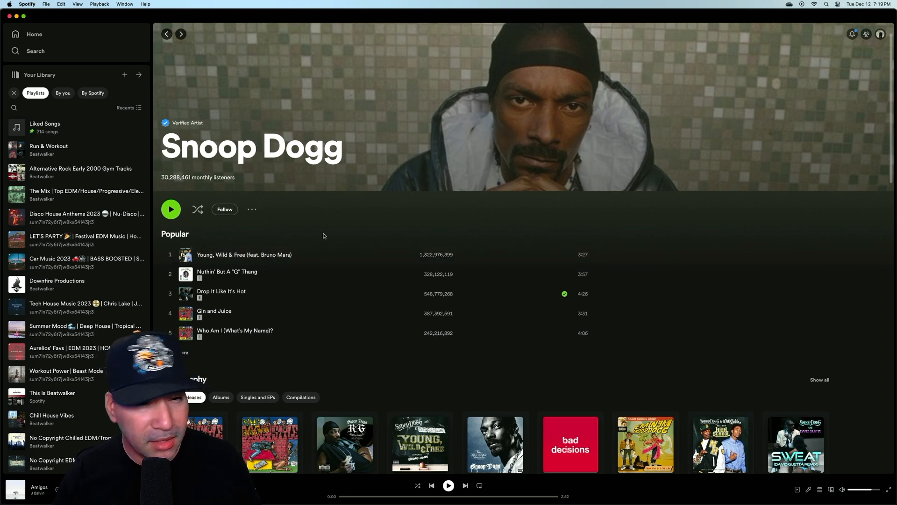
mouse_move(318, 225)
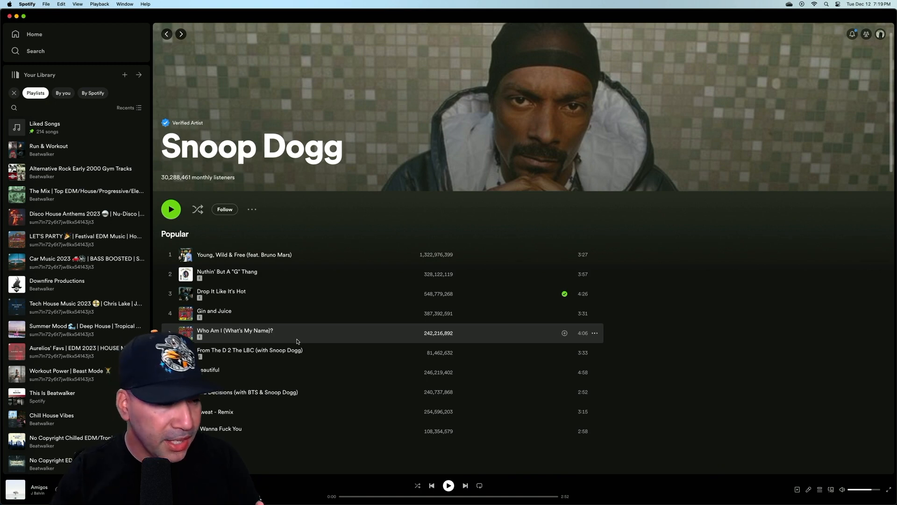
mouse_move(234, 316)
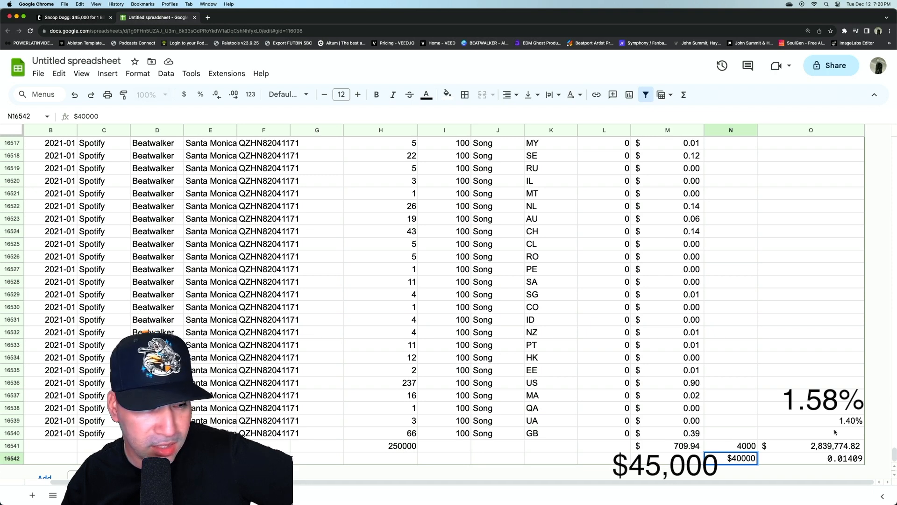
Step: Confirm $40,000 as a currency amount in N16542 below the 4000 multiplier
click(811, 445)
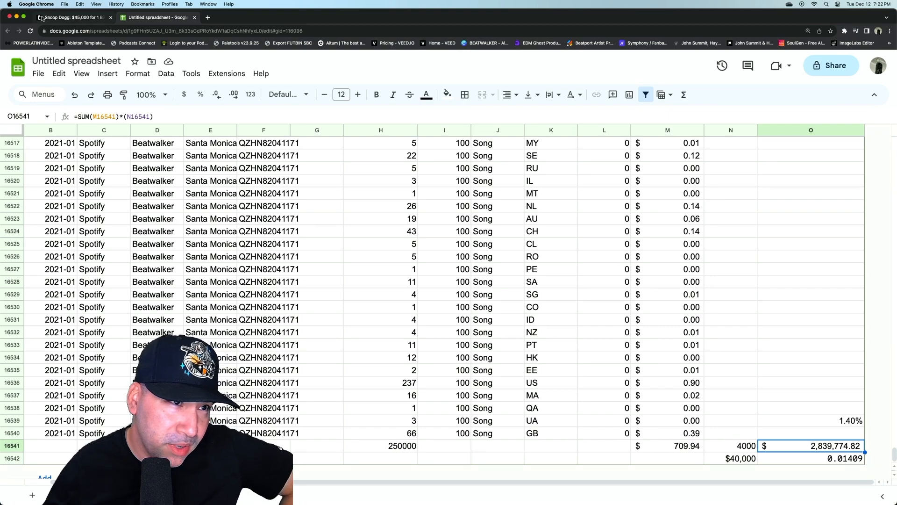
scroll(up, 3)
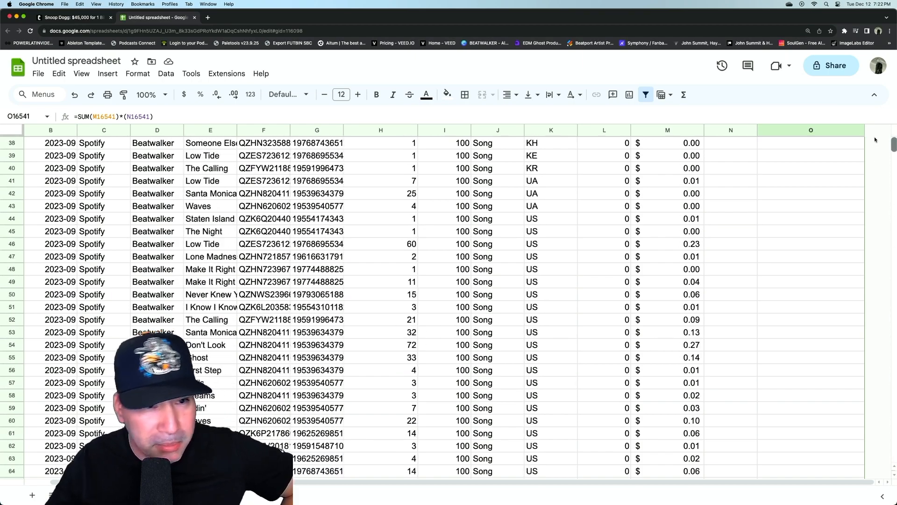
scroll(down, 3)
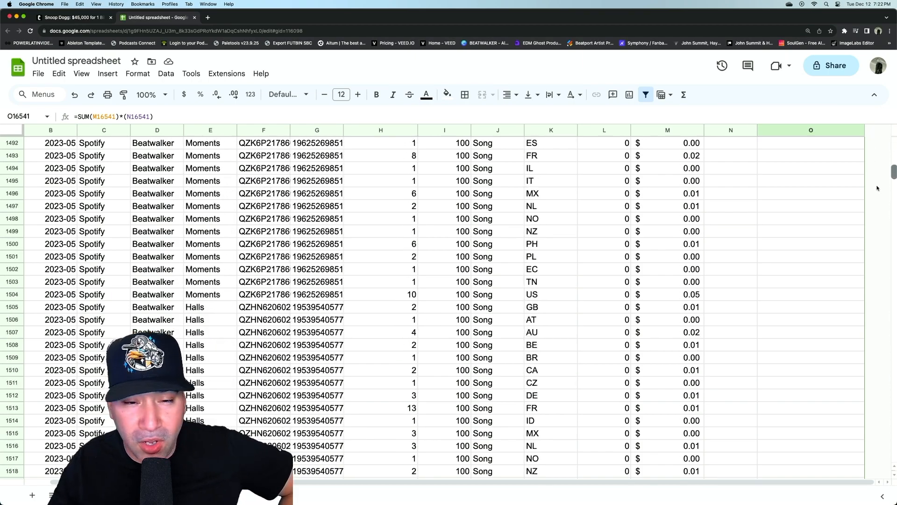
scroll(down, 3)
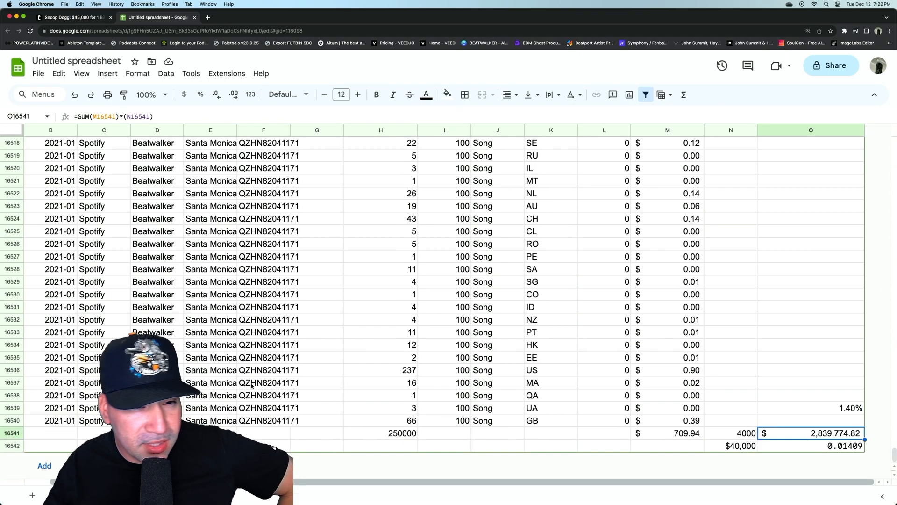
click(210, 370)
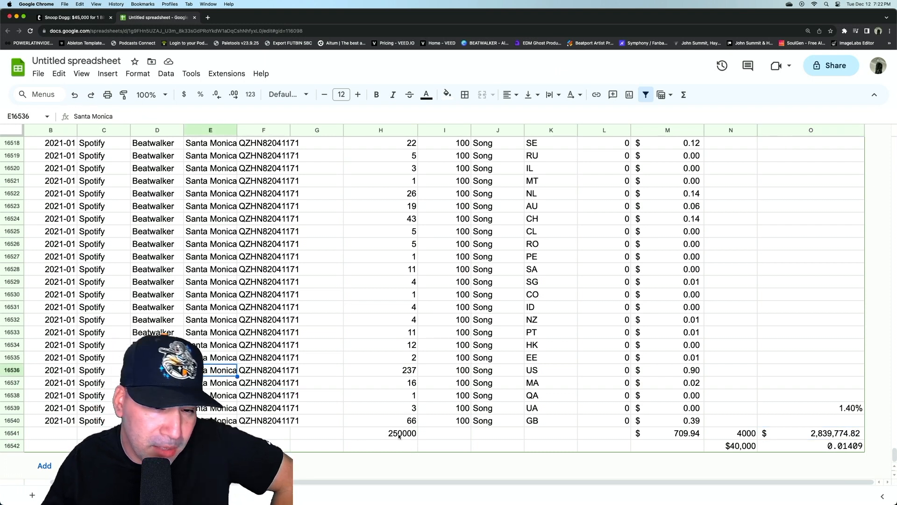
click(380, 433)
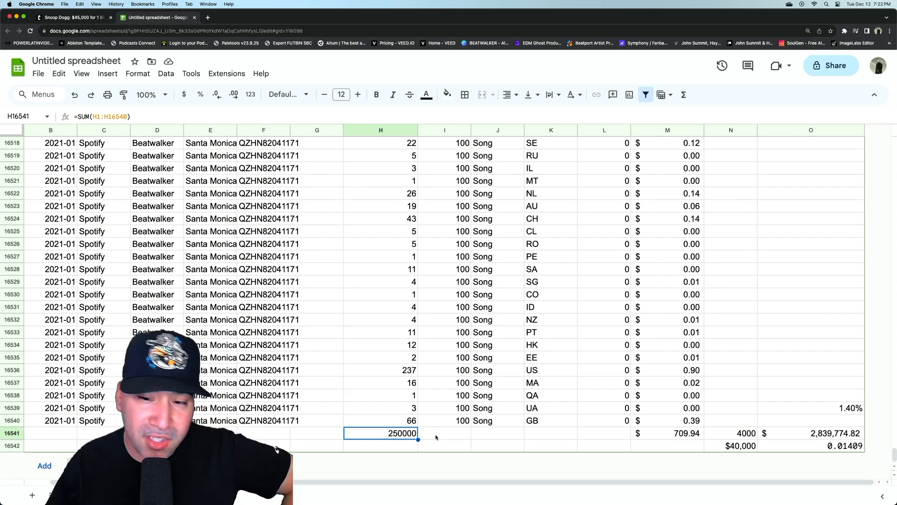
click(667, 433)
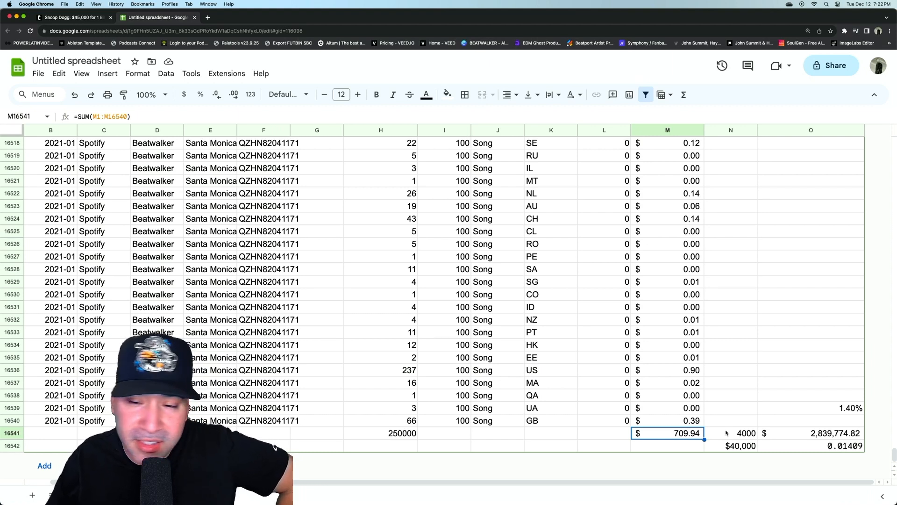
click(811, 432)
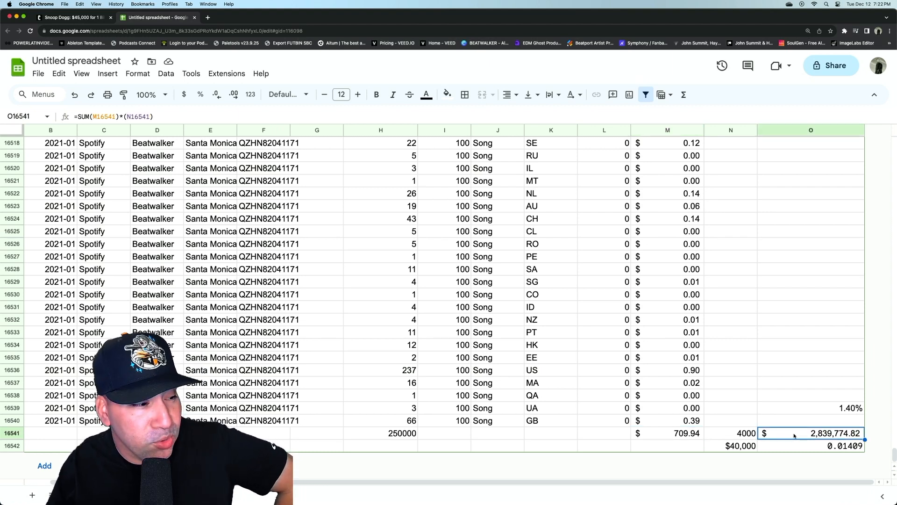
click(668, 432)
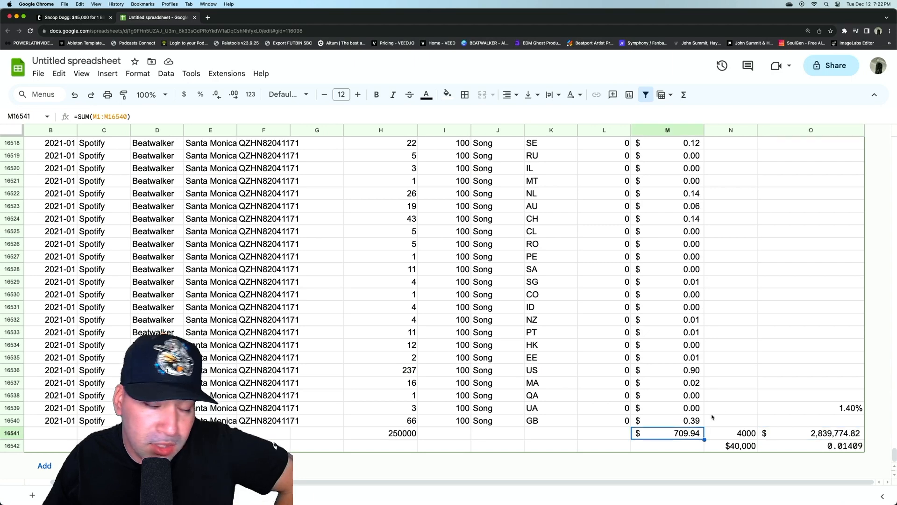